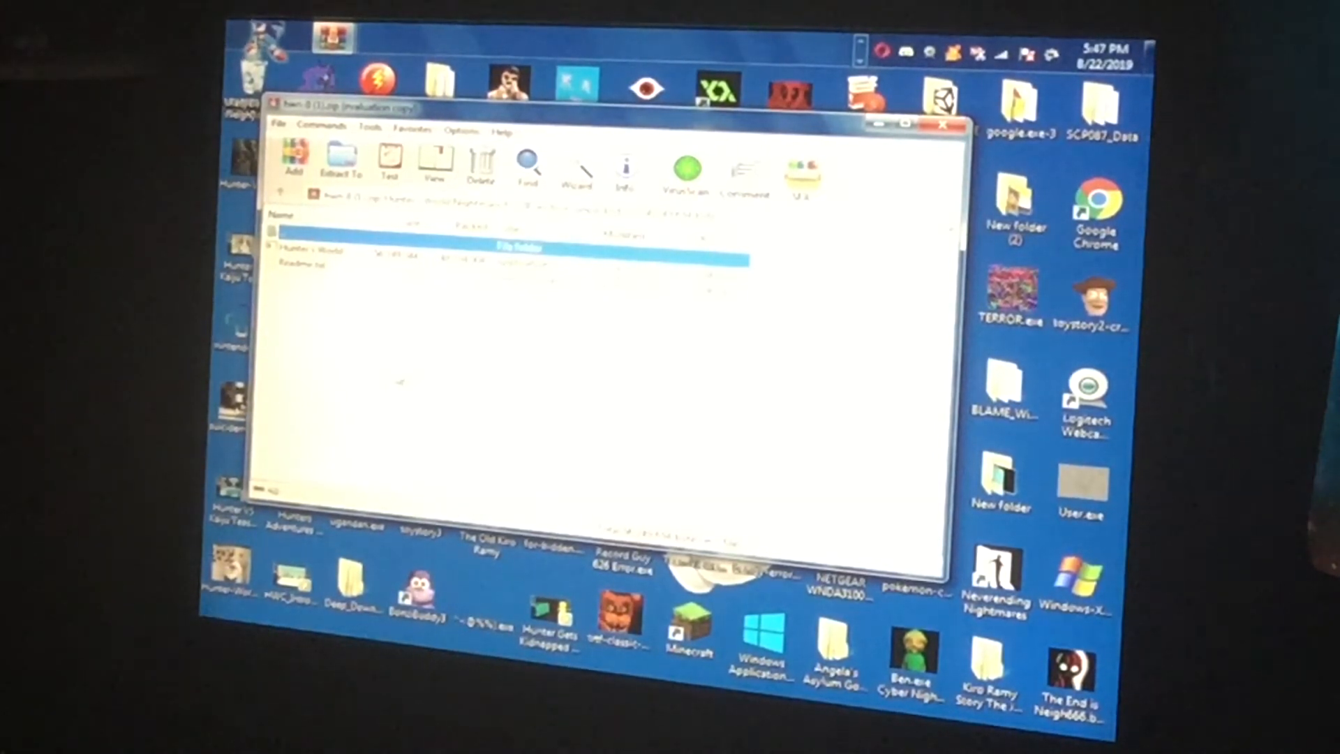
Select the readme.txt file in the open archive's file list.
{"action": "left_click", "coordinate": [308, 270]}
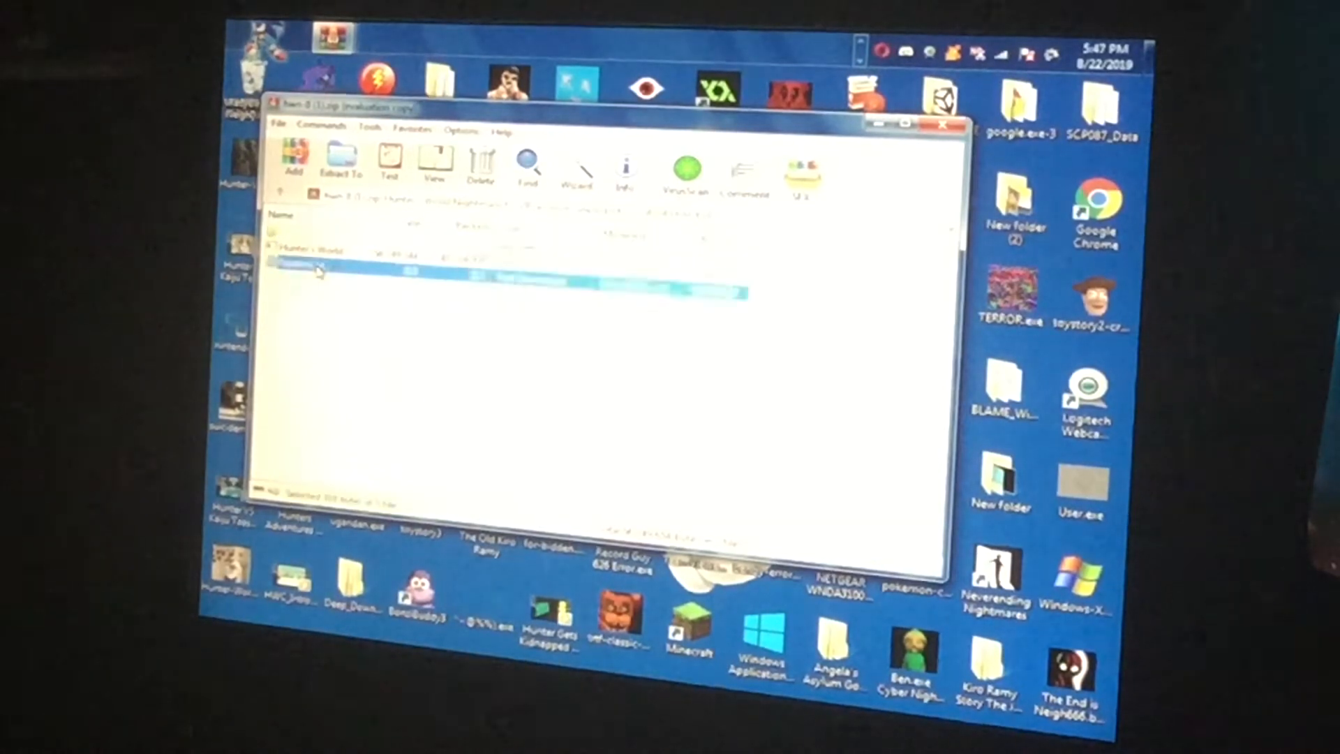